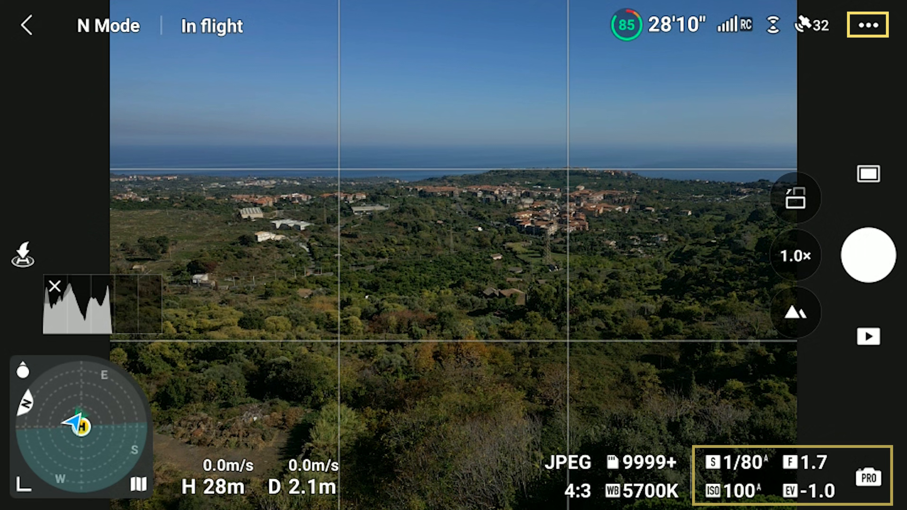
# - Toggle to video and back, then set the shooting mode to Photo > Single
pyautogui.click(868, 173)
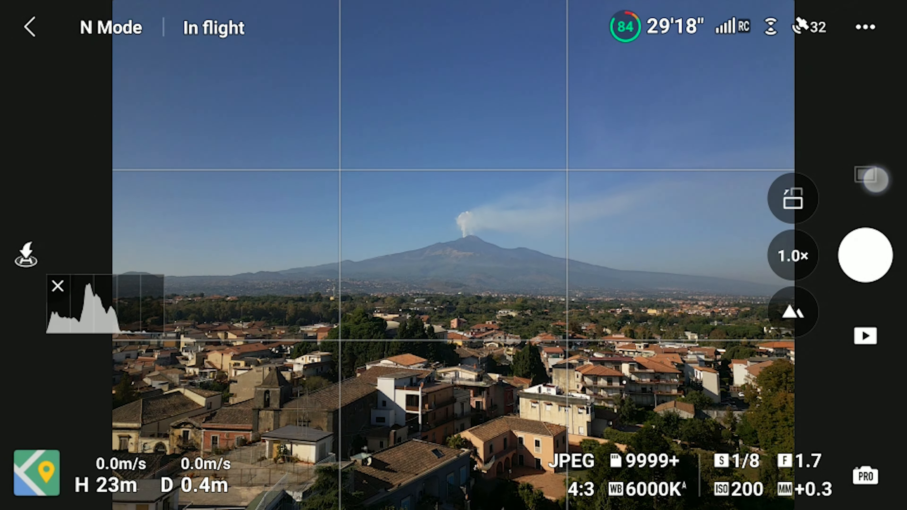
pyautogui.click(864, 255)
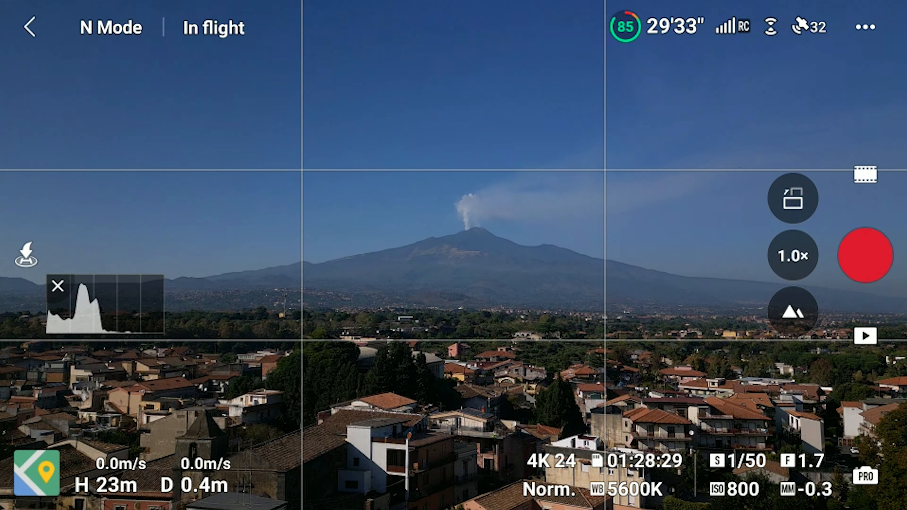
pyautogui.click(793, 198)
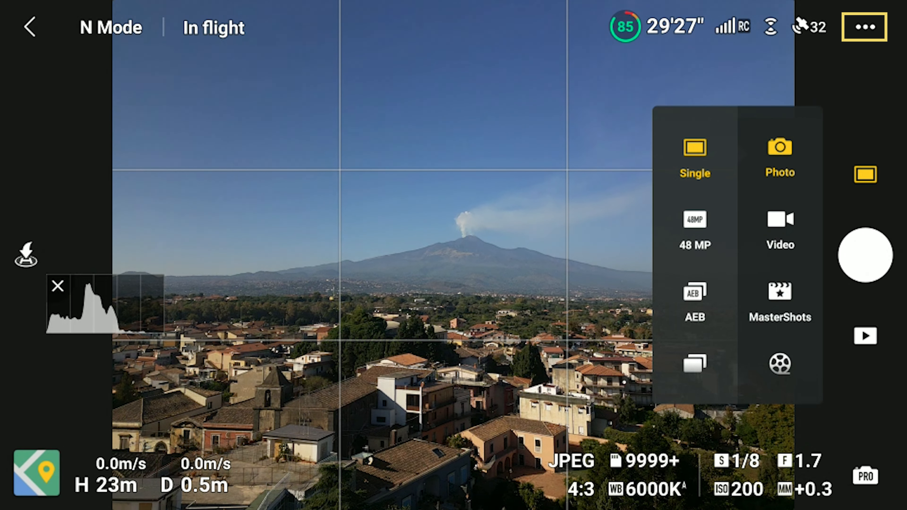
pyautogui.click(864, 27)
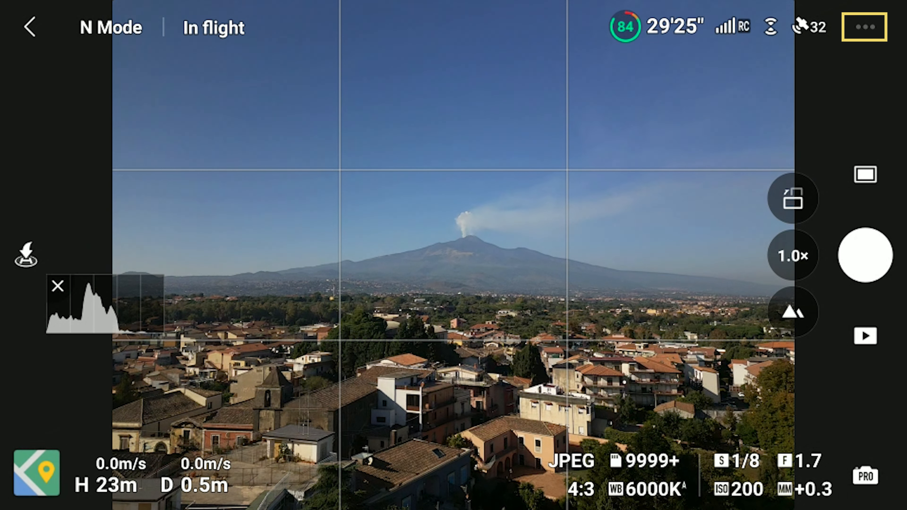
pyautogui.click(863, 26)
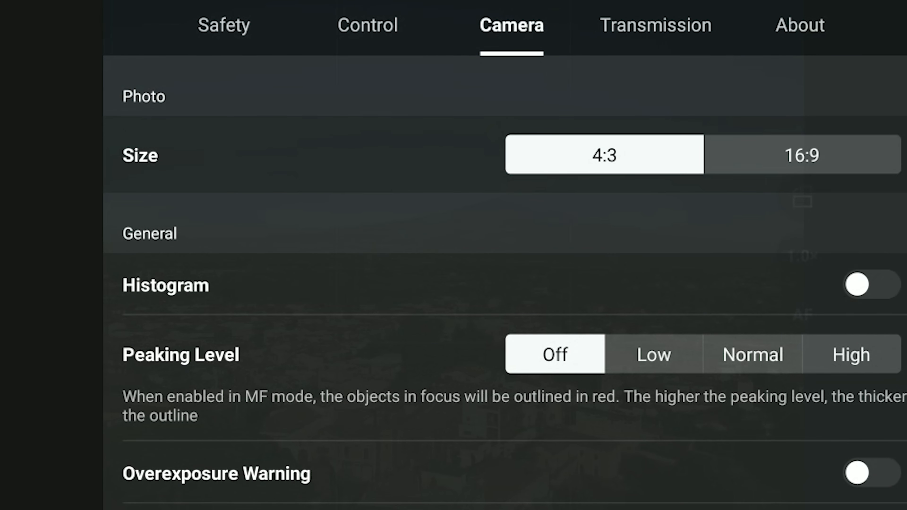
# - Keep photo size at 4:3 and switch the Histogram display on
pyautogui.click(866, 284)
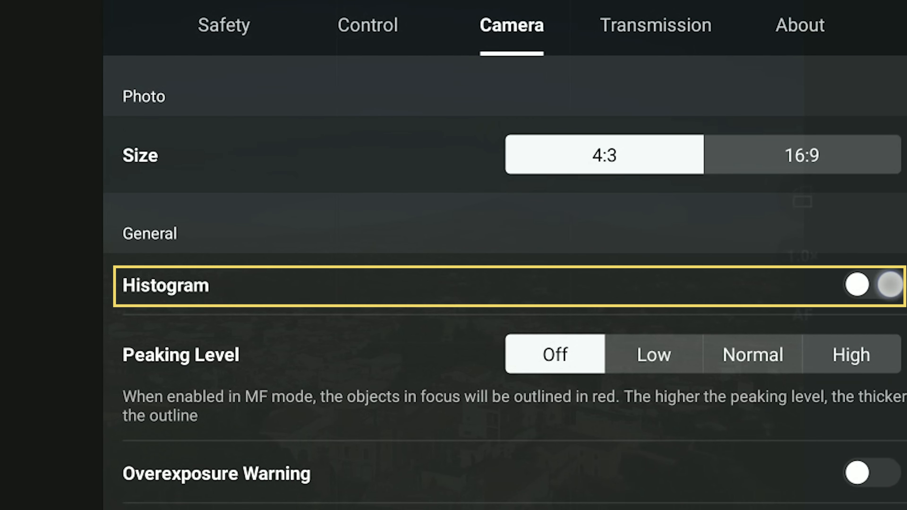
pyautogui.click(870, 284)
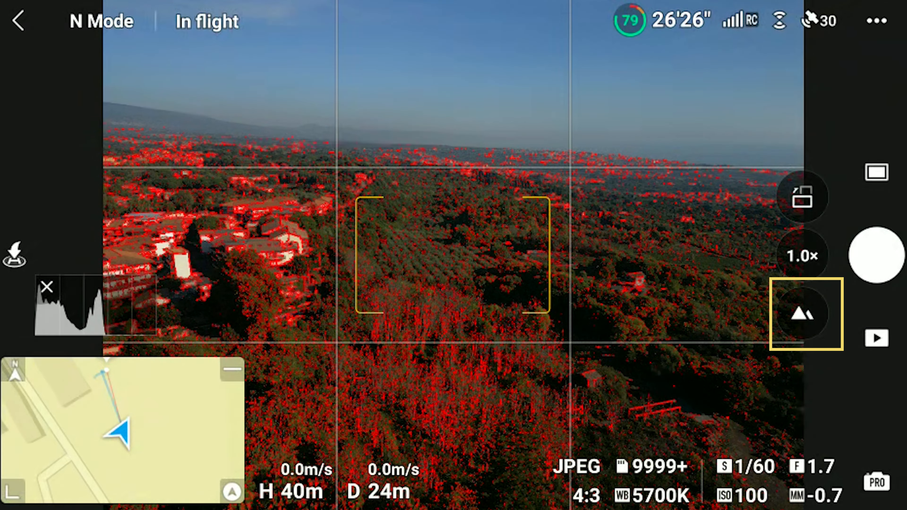
# - Compare manual focus with peaking via AF/MF, then return the camera to autofocus
pyautogui.click(802, 315)
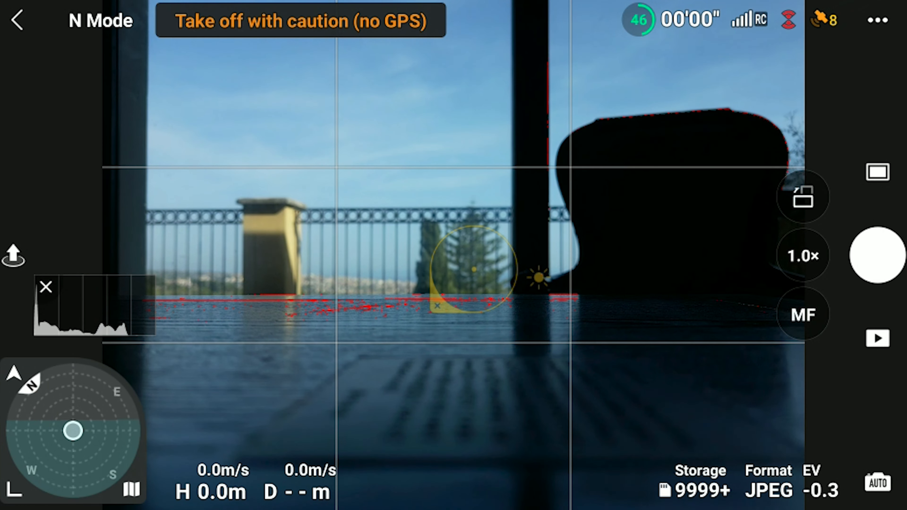
pyautogui.click(803, 315)
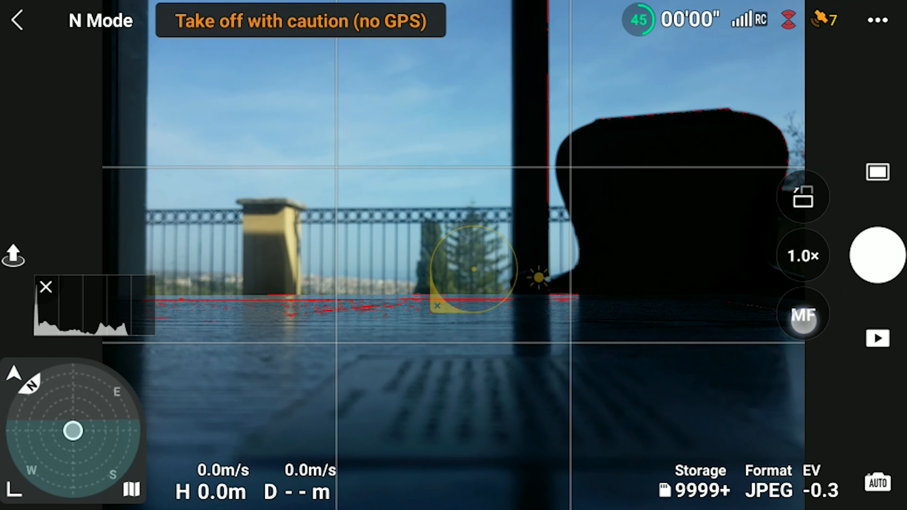
pyautogui.click(803, 314)
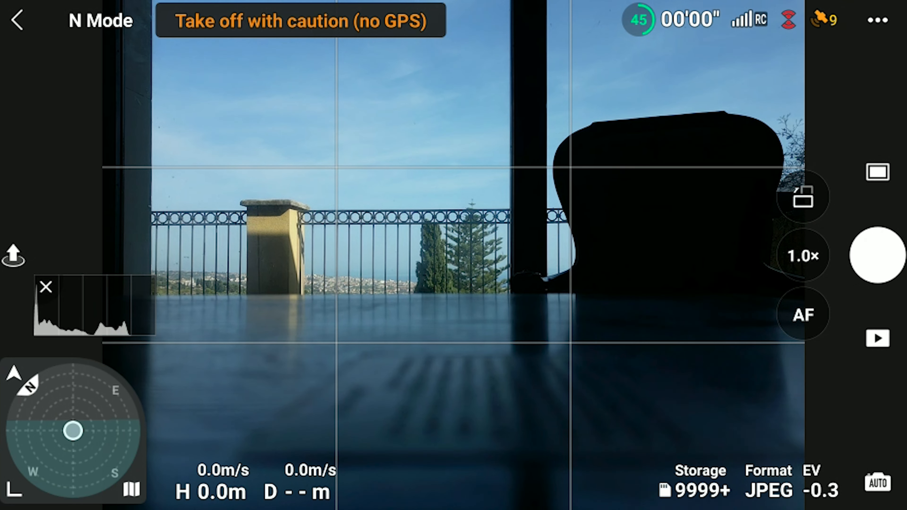
pyautogui.click(877, 20)
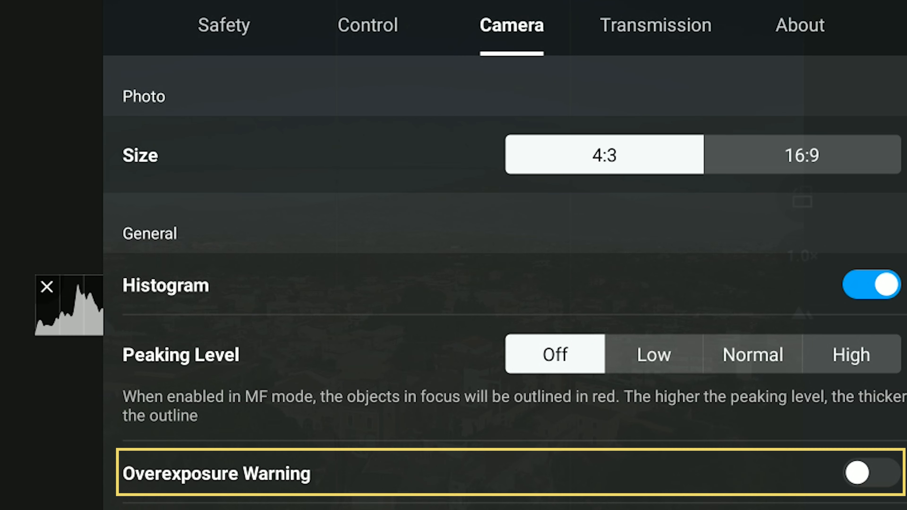
# - Leave Overexposure Warning off, set White Balance to Manual 5700K and reveal Style options
pyautogui.click(870, 474)
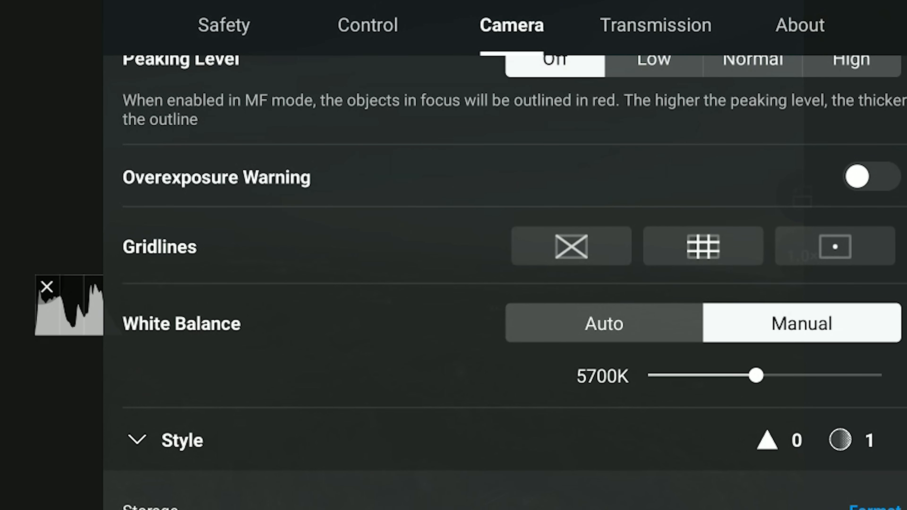
pyautogui.click(703, 245)
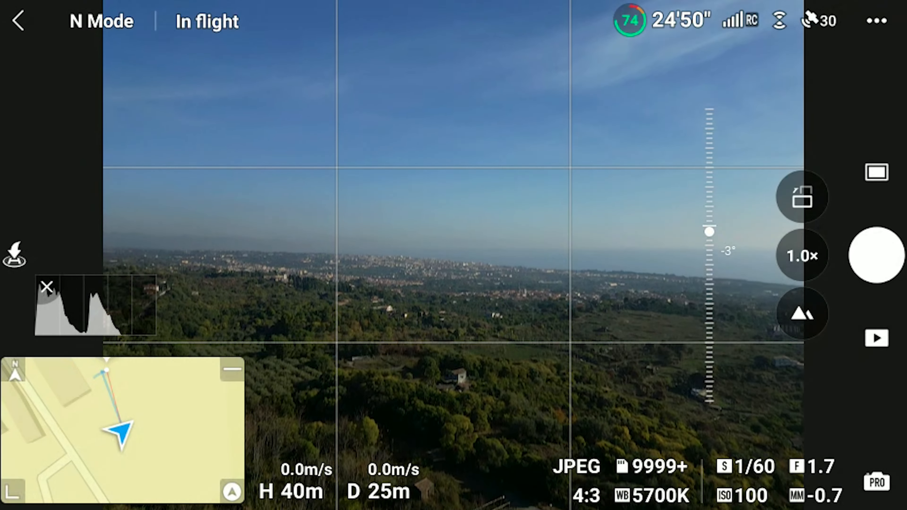
pyautogui.moveTo(709, 232); pyautogui.dragTo(709, 208)
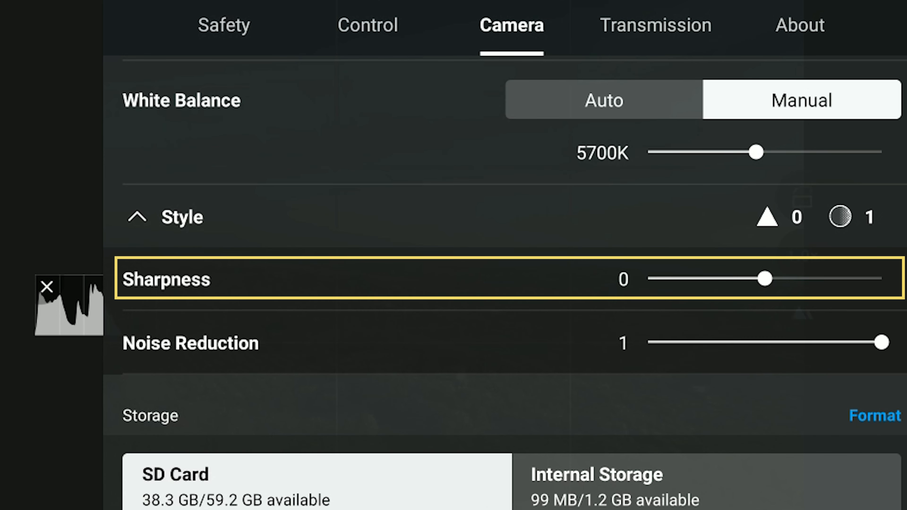
# - Set the photo Style to Sharpness 2 and Noise Reduction 0
pyautogui.moveTo(767, 279); pyautogui.dragTo(649, 279)
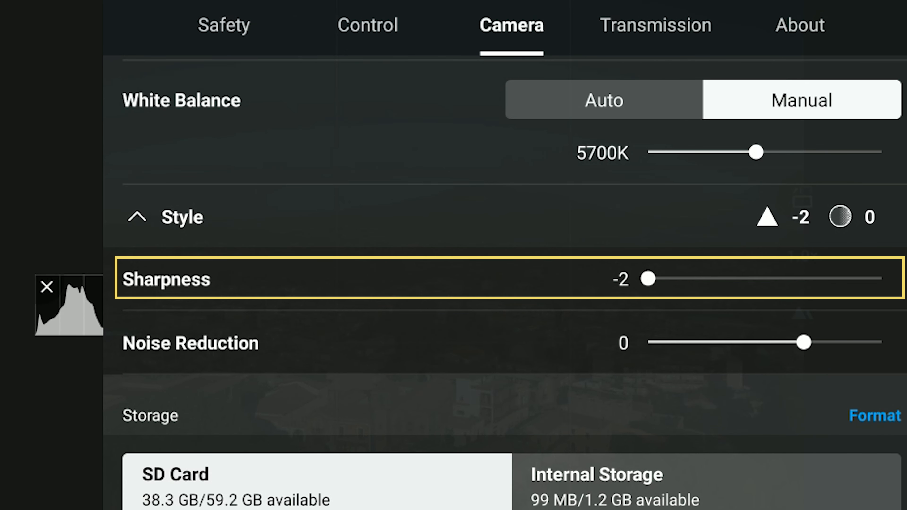
pyautogui.moveTo(648, 278); pyautogui.dragTo(880, 278)
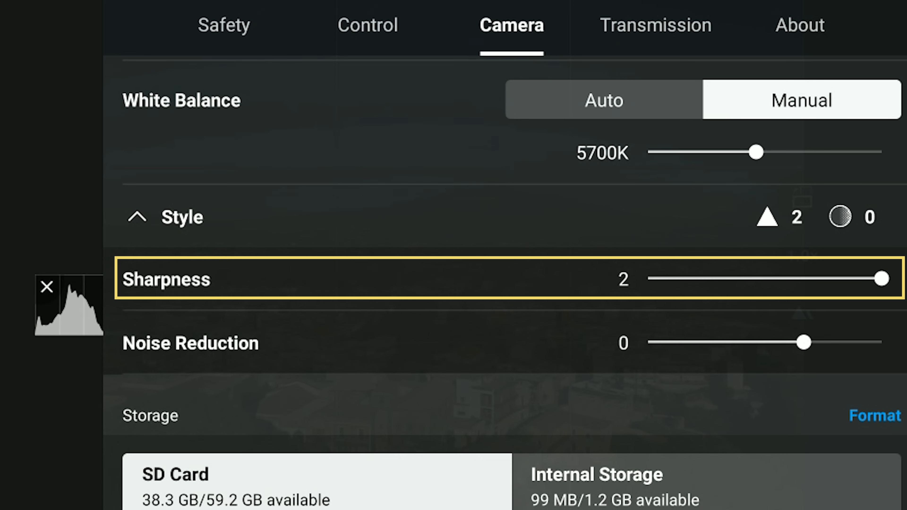
pyautogui.moveTo(805, 342); pyautogui.dragTo(647, 342)
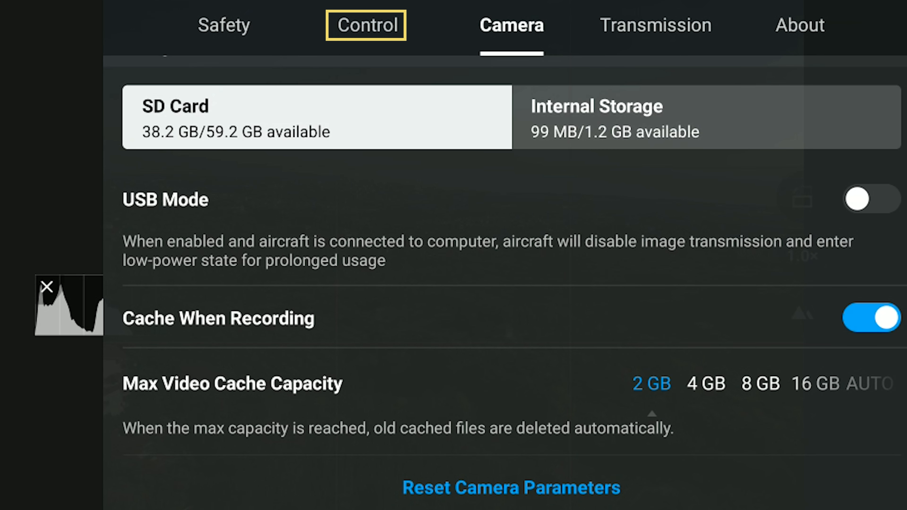
# - Set Gimbal Mode to Follow Mode and run a manual gimbal calibration, horizontal at 3.4
pyautogui.click(366, 25)
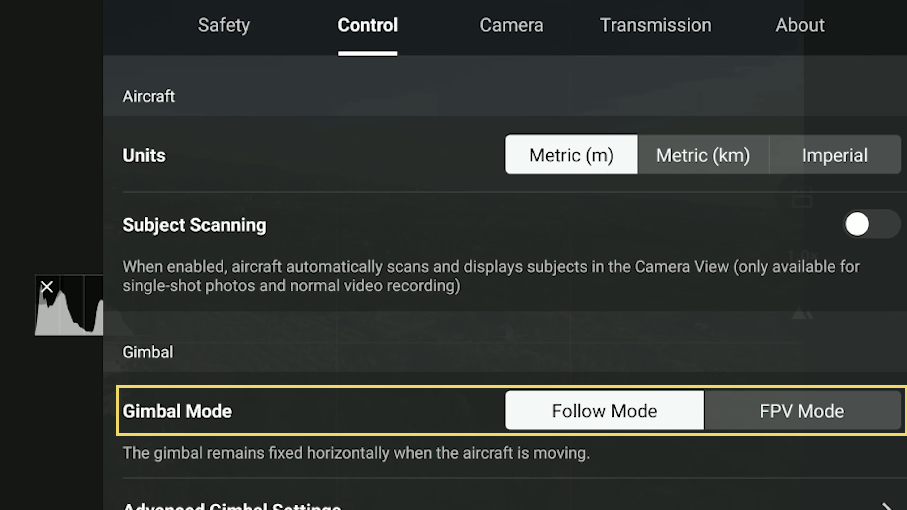
pyautogui.click(802, 410)
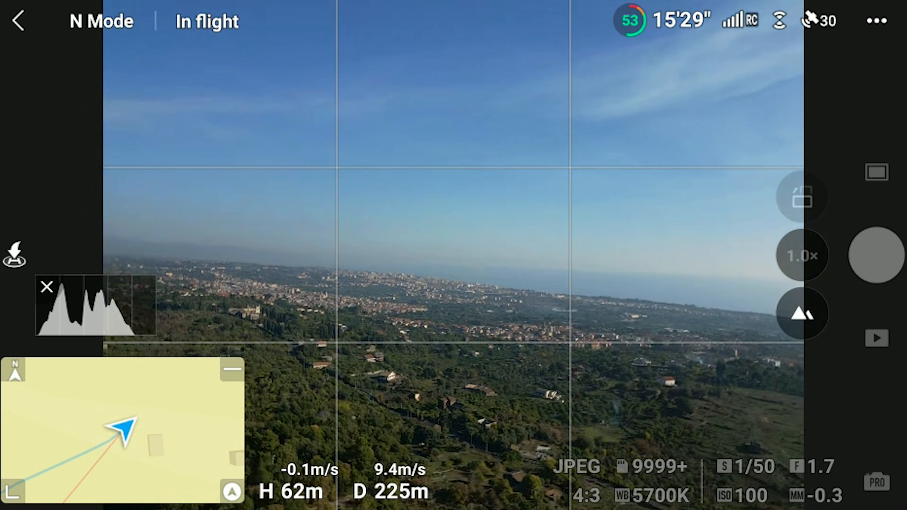
pyautogui.click(877, 21)
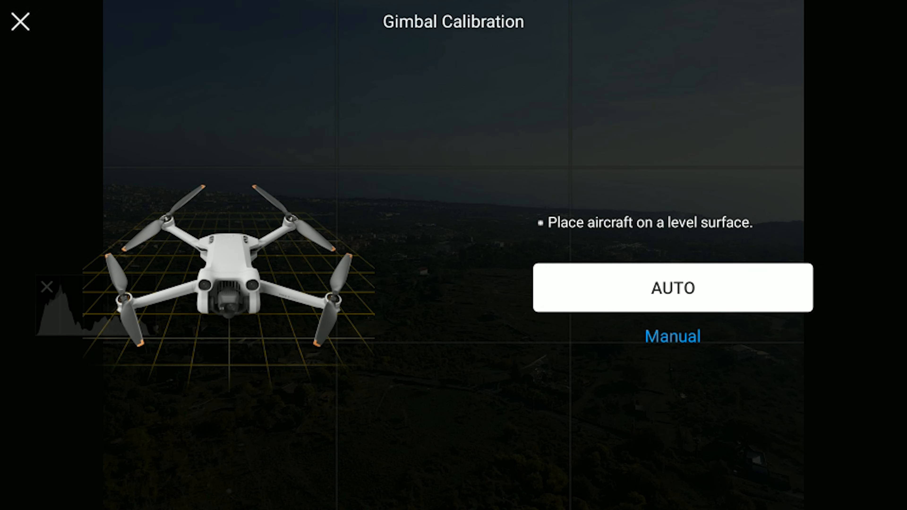
pyautogui.click(672, 336)
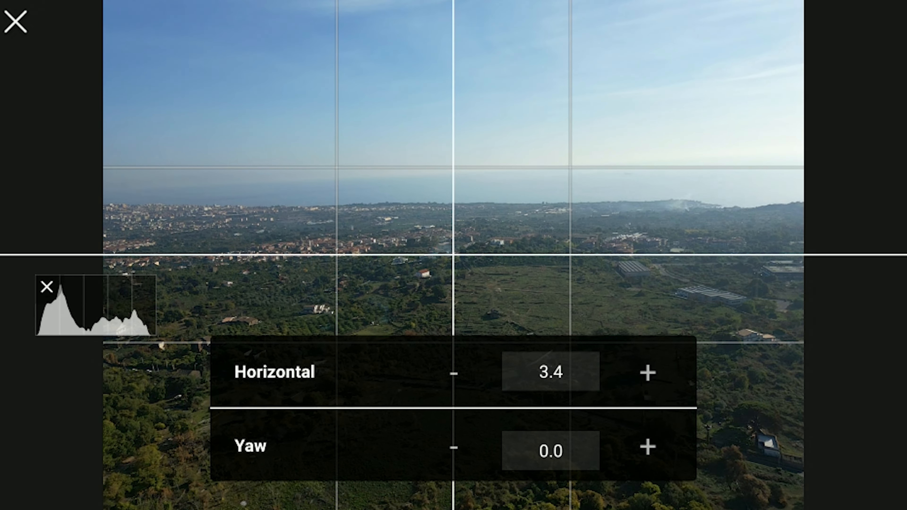
pyautogui.click(453, 373)
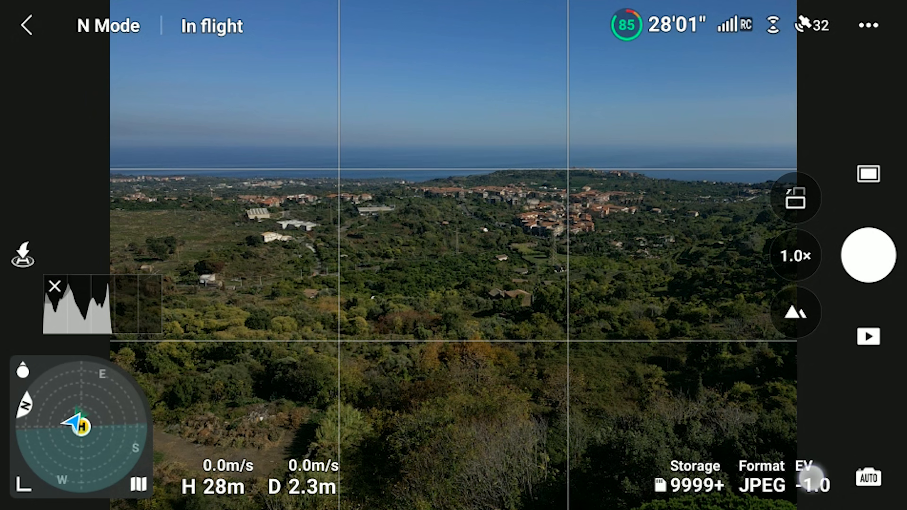
# - Slide exposure compensation through -0.3 and 0.0 to -1.0, tilting the gimbal up slightly
pyautogui.click(802, 475)
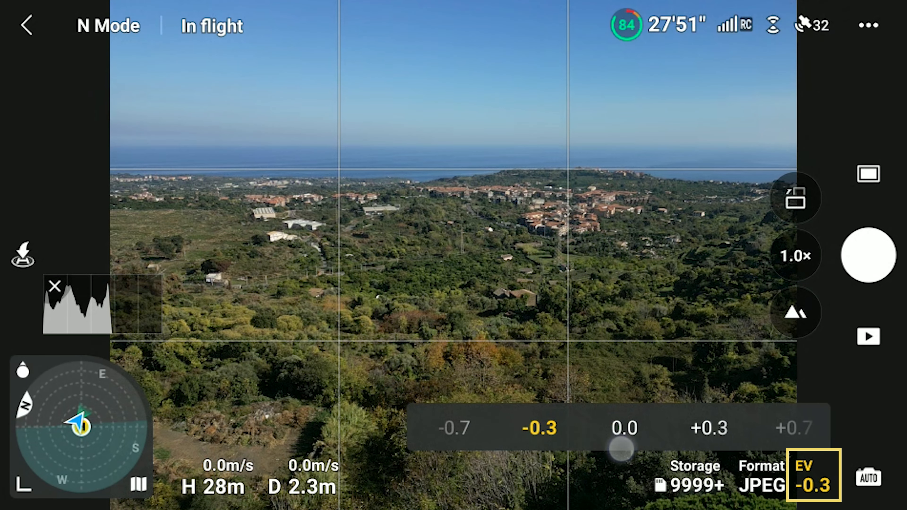
pyautogui.click(621, 429)
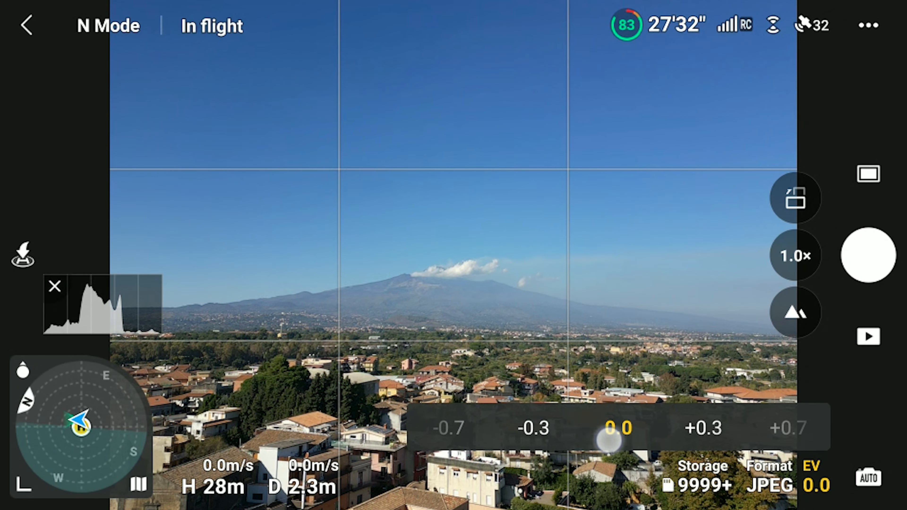
pyautogui.moveTo(619, 440); pyautogui.dragTo(550, 440)
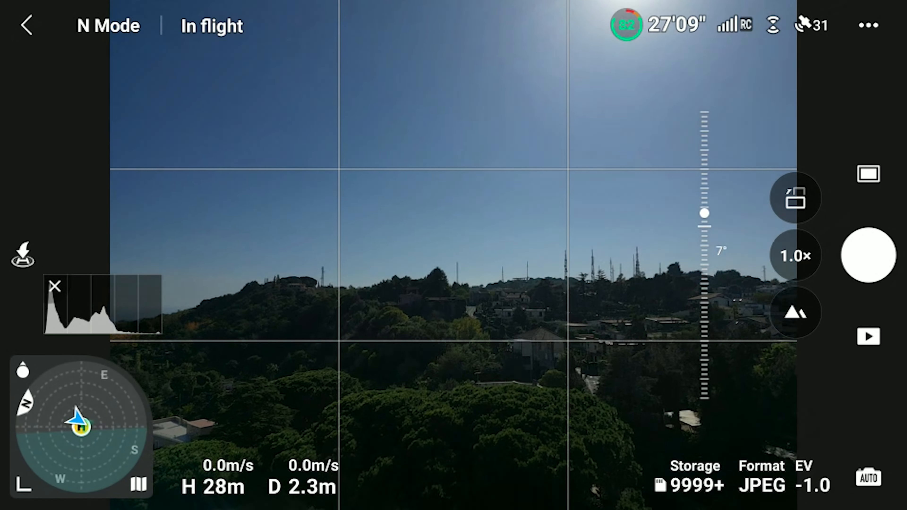
pyautogui.moveTo(704, 213); pyautogui.dragTo(704, 268)
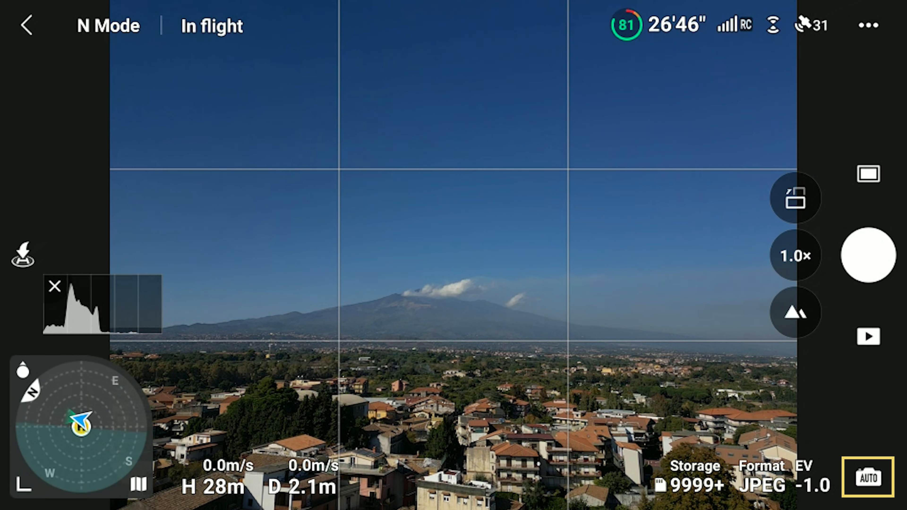
# - Switch the camera from Auto to Pro and show ISO 100, 1/80 shutter, metering 0.0
pyautogui.click(869, 477)
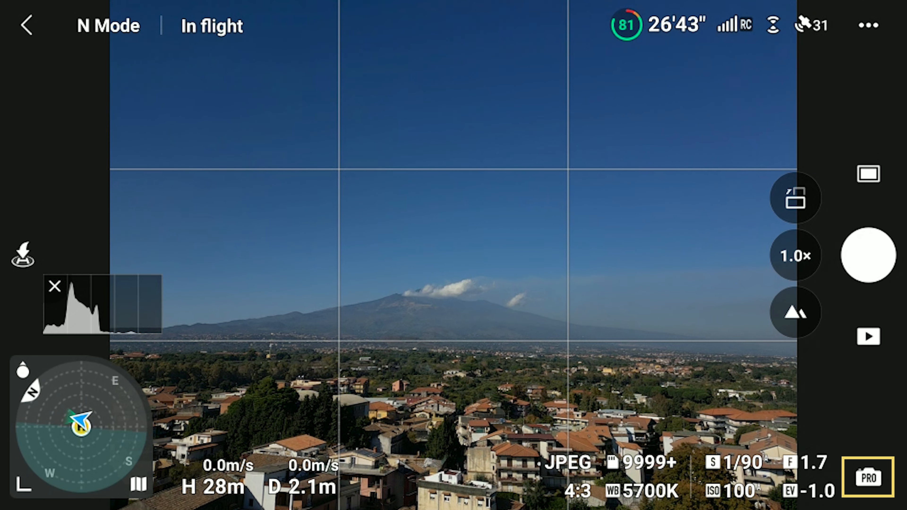
pyautogui.click(867, 476)
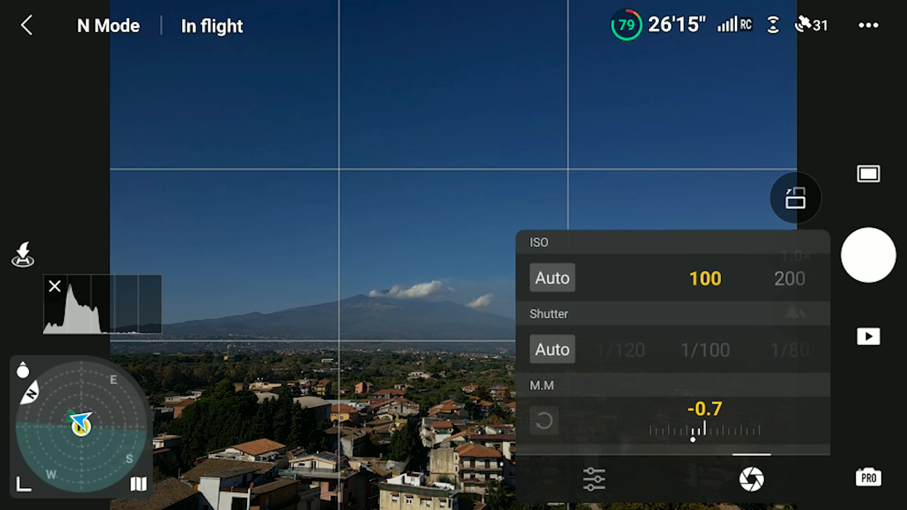
pyautogui.click(704, 351)
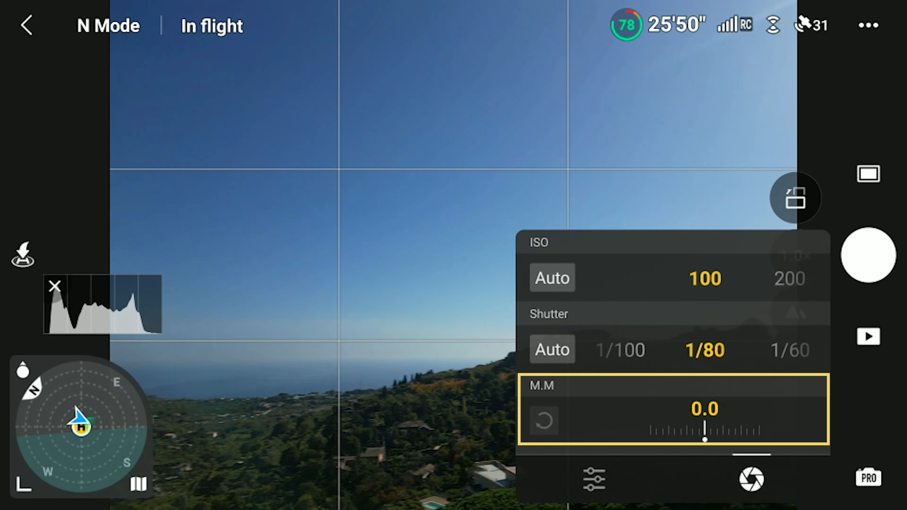
# - With ISO Auto and shutter 1/100, lower the EV scale to -1.0
pyautogui.moveTo(705, 430); pyautogui.dragTo(687, 430)
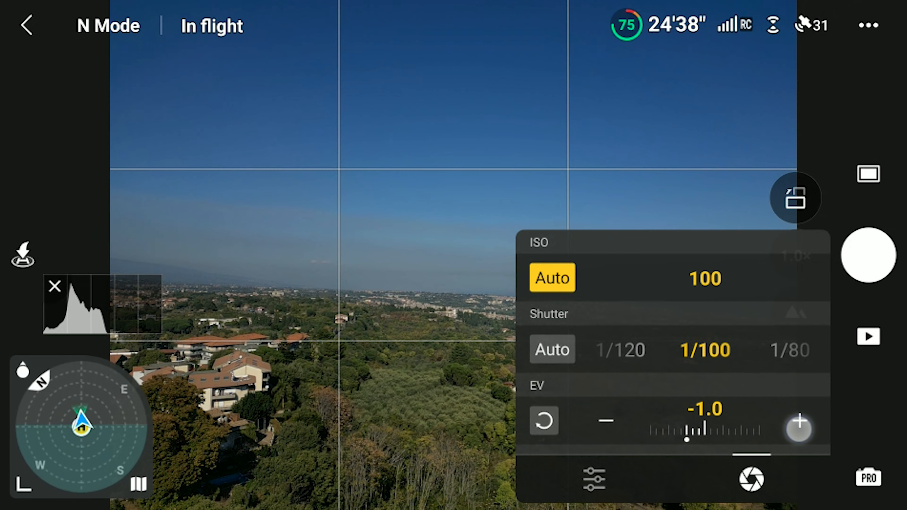
# - Turn ISO Auto off for fixed ISO 100, shutter 1/100, manual metering at -1.3
pyautogui.click(799, 421)
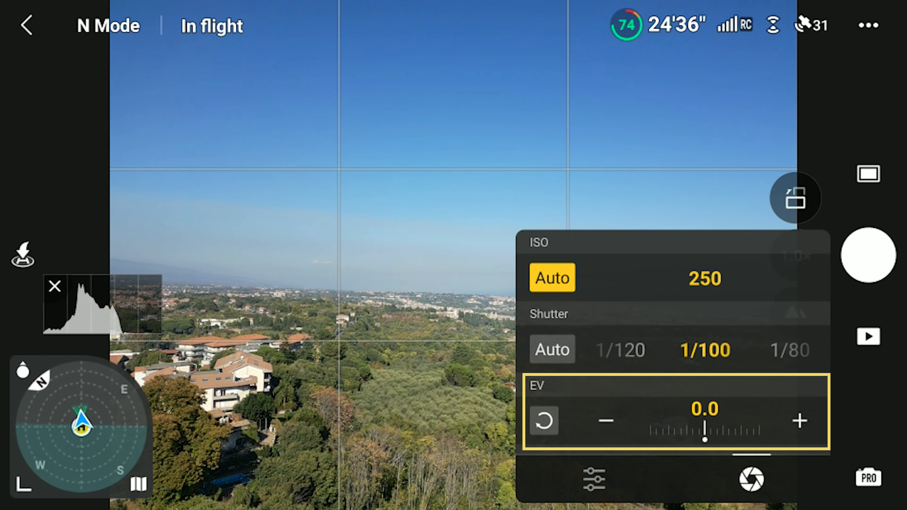
pyautogui.moveTo(705, 430); pyautogui.dragTo(615, 431)
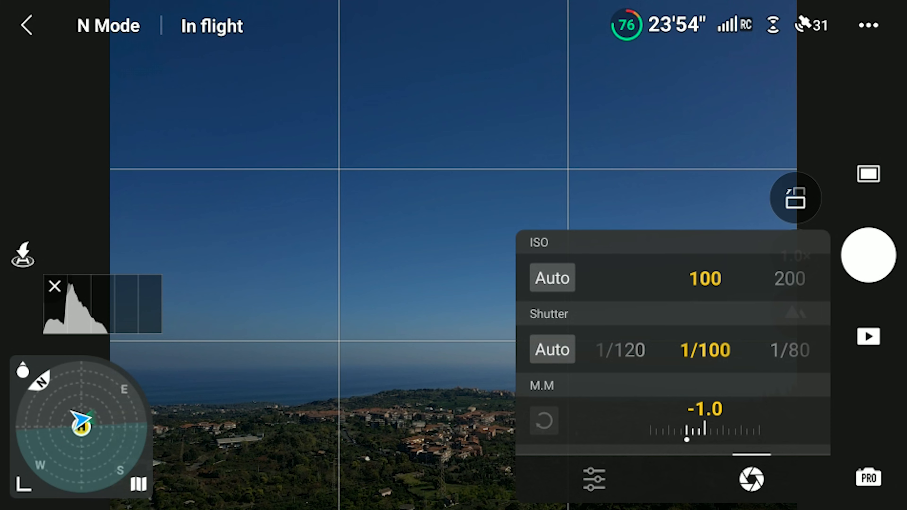
pyautogui.click(551, 279)
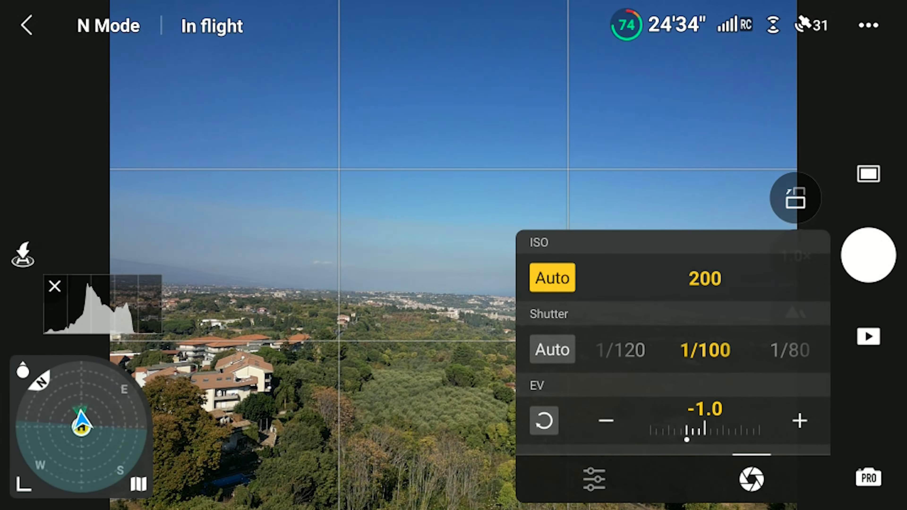
pyautogui.click(551, 349)
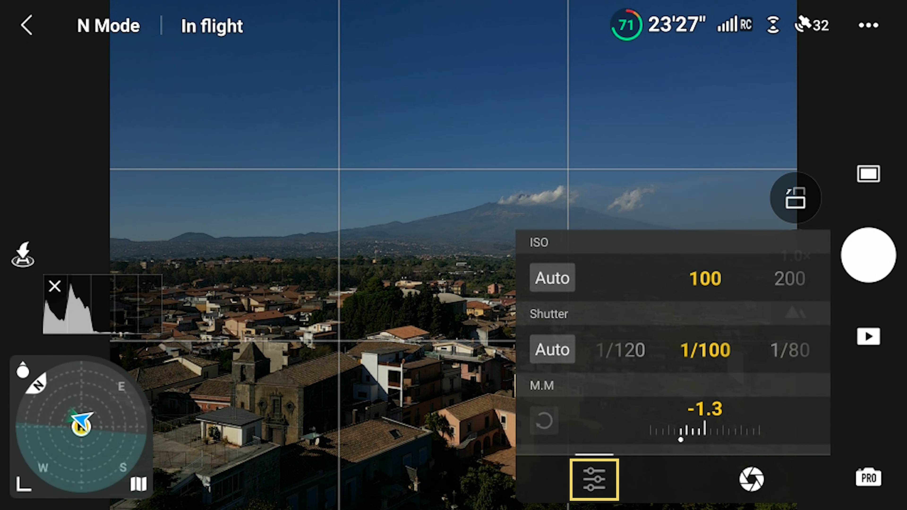
# - Set white balance to 5600K, keeping JPEG at 4:3, and list the photo shooting modes
pyautogui.click(593, 478)
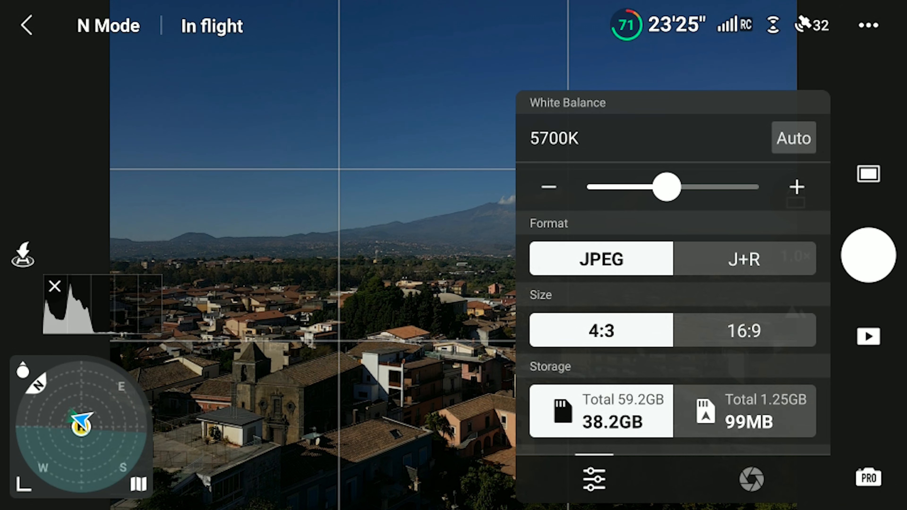
pyautogui.click(793, 137)
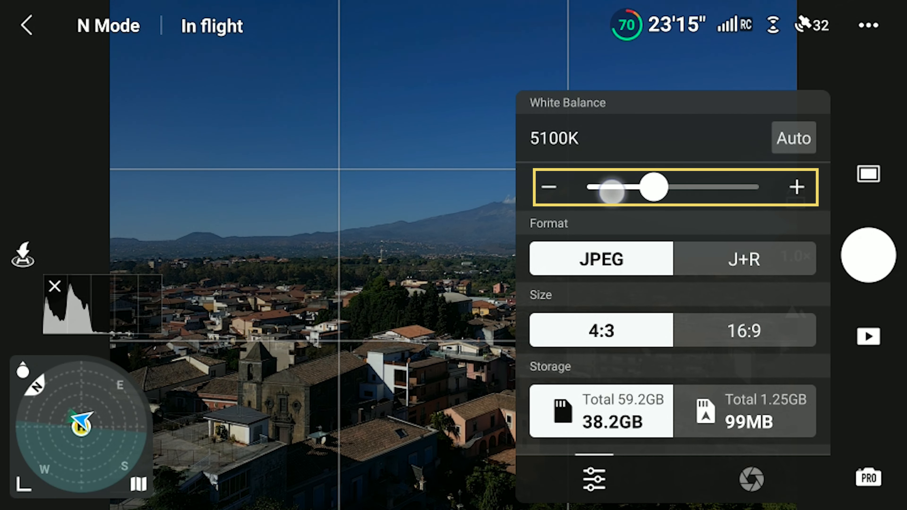
pyautogui.moveTo(654, 186); pyautogui.dragTo(608, 186)
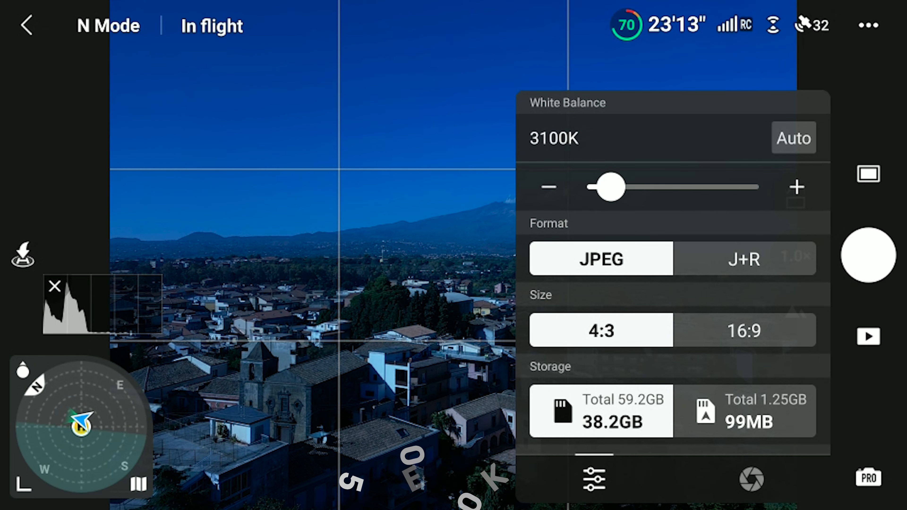
pyautogui.moveTo(611, 186); pyautogui.dragTo(663, 186)
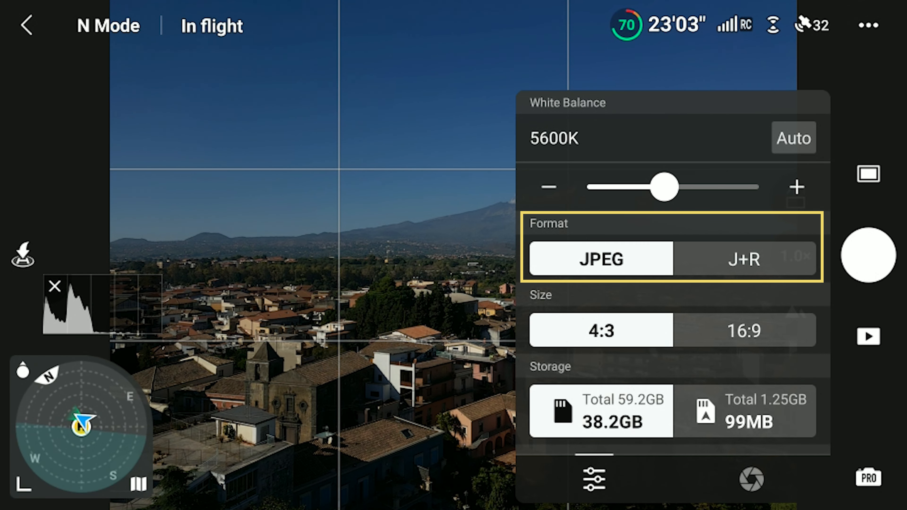
pyautogui.click(744, 259)
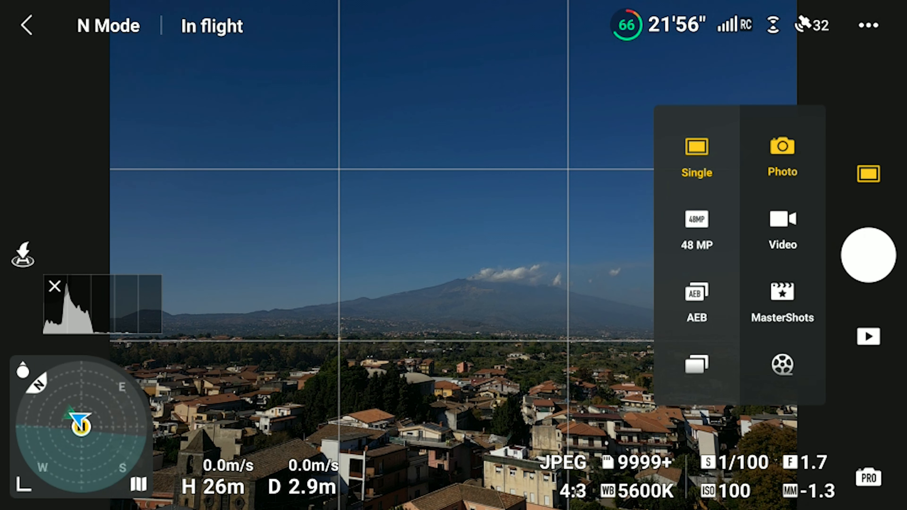
# - Choose the 48 MP photo mode with JPEG+RAW format at 4:3
pyautogui.click(696, 230)
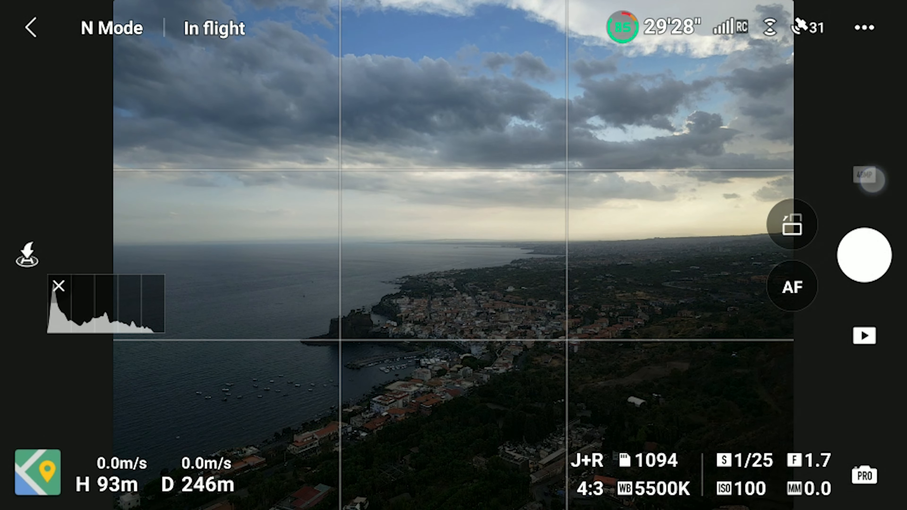
# - Try AEB, then select Timed Shot showing its 2s, 3s and 5s intervals
pyautogui.click(792, 224)
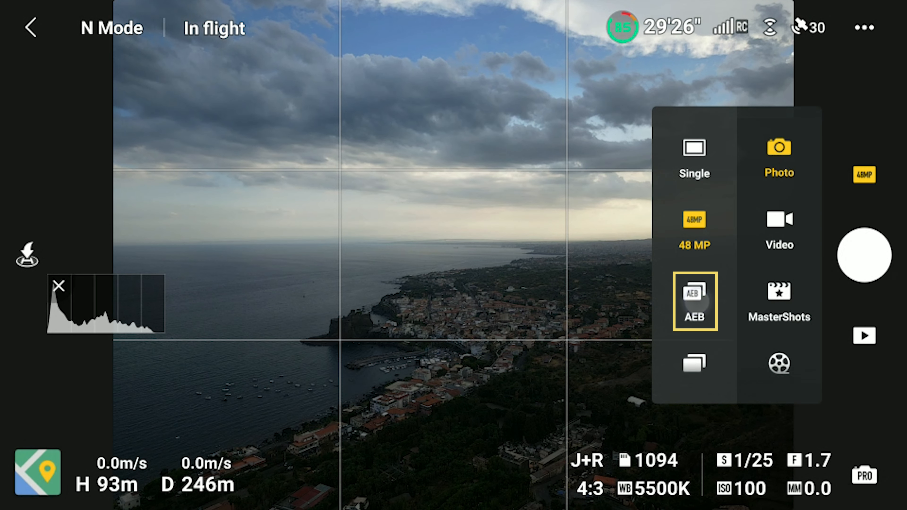
pyautogui.click(693, 301)
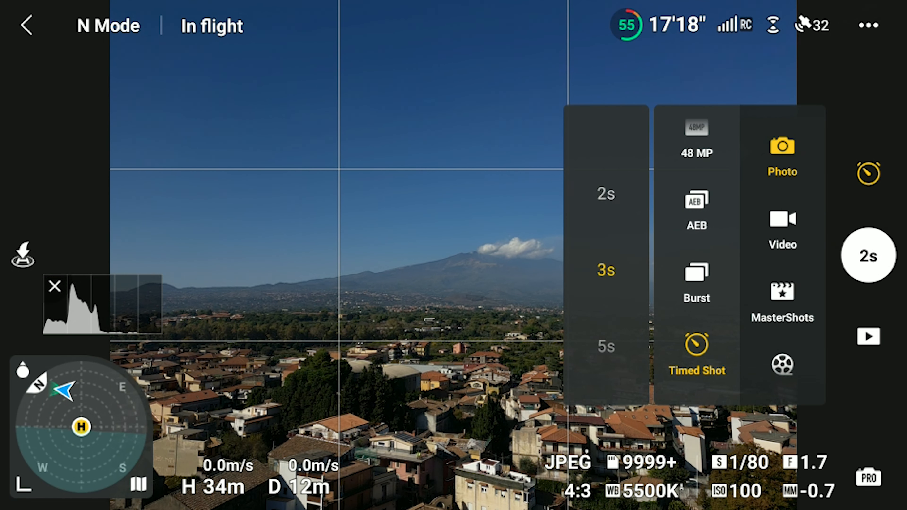
# - Return from the Timed Shot interval to single-shot photo mode
pyautogui.click(867, 255)
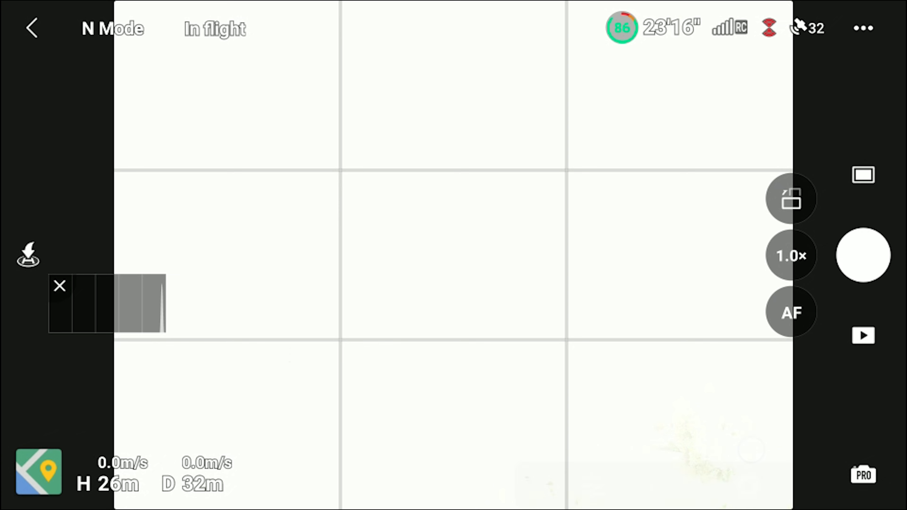
# - Switch from 48 MP to AEB with the side mode button and capture a bracketed photo of the garden
pyautogui.click(791, 255)
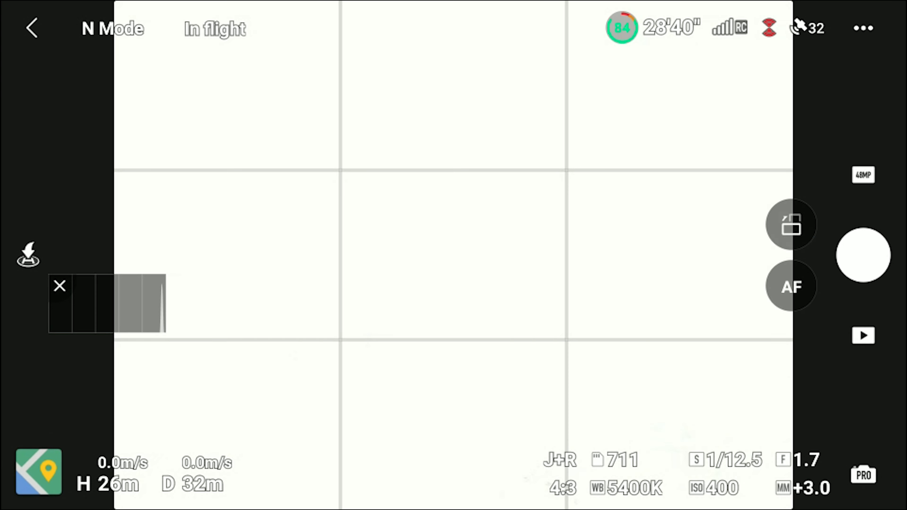
pyautogui.click(791, 224)
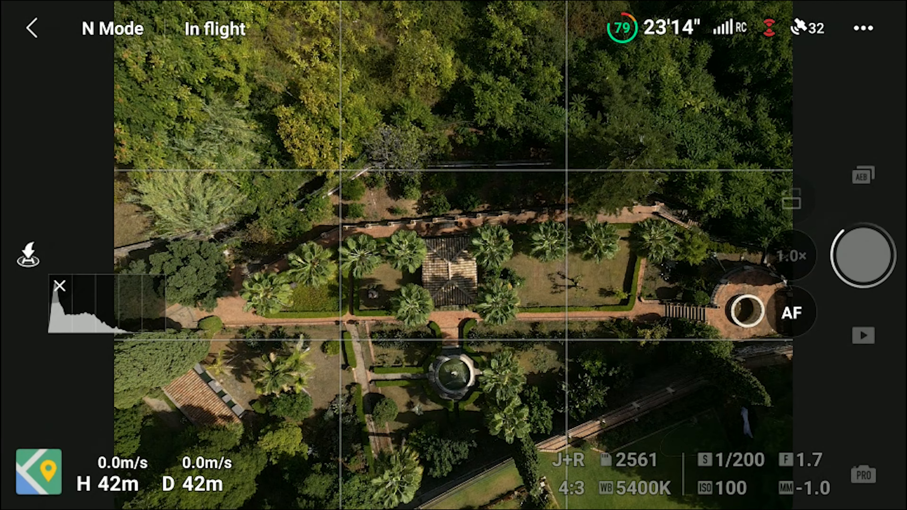
pyautogui.click(863, 256)
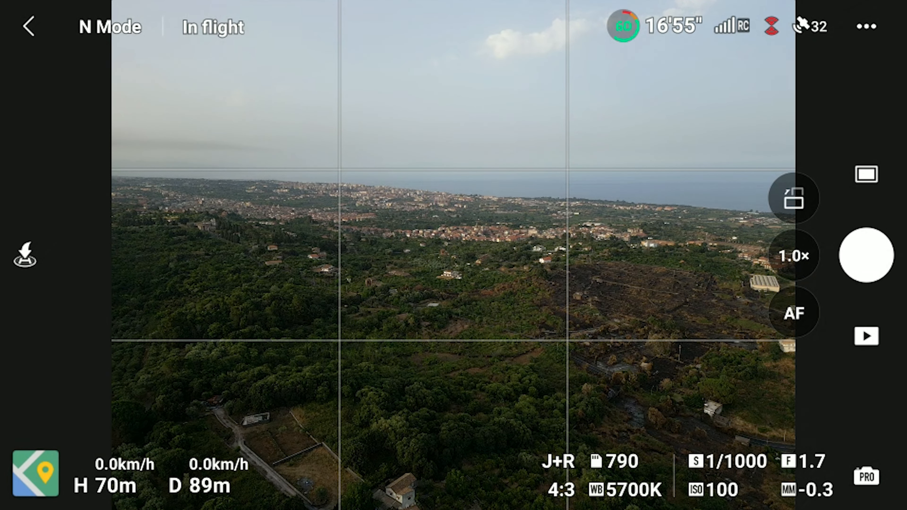
pyautogui.click(793, 197)
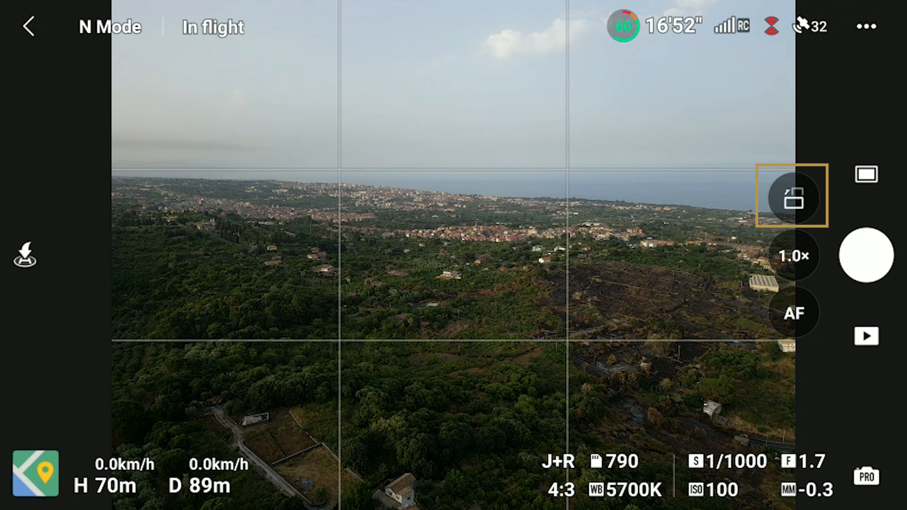
pyautogui.click(793, 196)
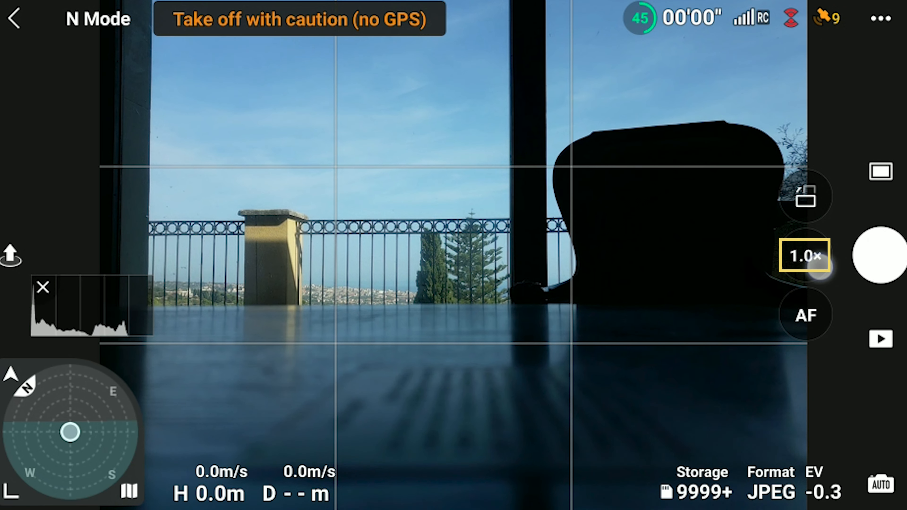
# - Bring up the manual focus adjustment scale from the AF button beside the shutter
pyautogui.click(804, 256)
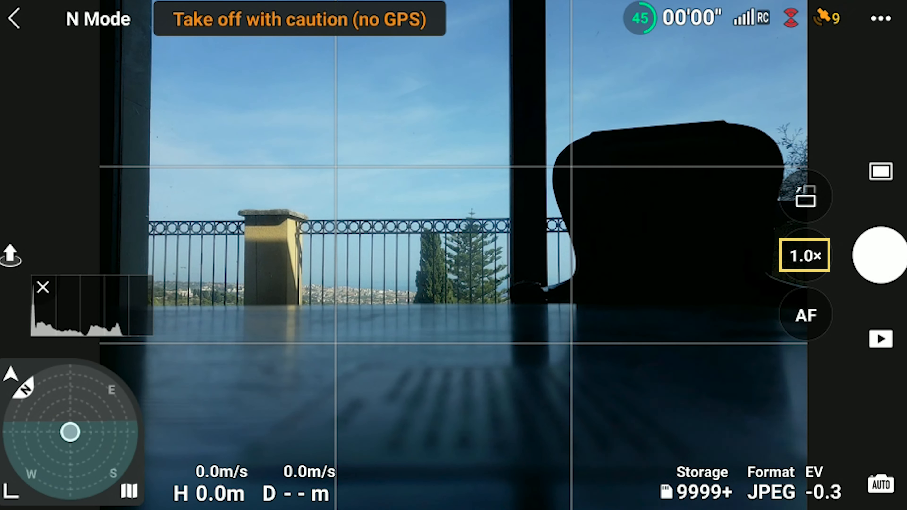
pyautogui.click(804, 256)
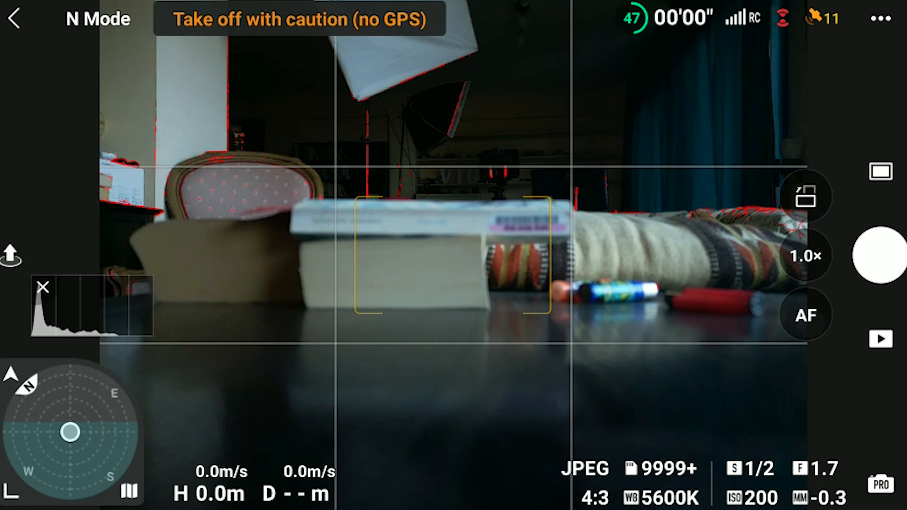
pyautogui.click(806, 314)
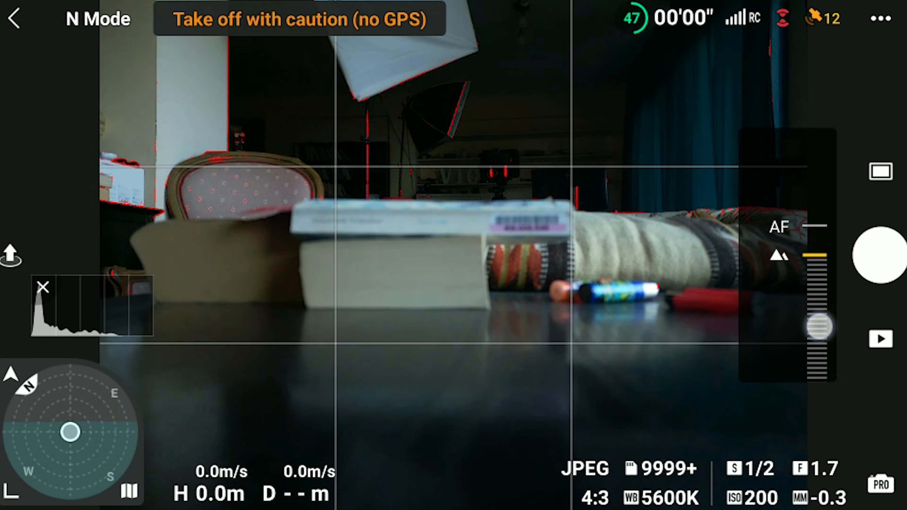